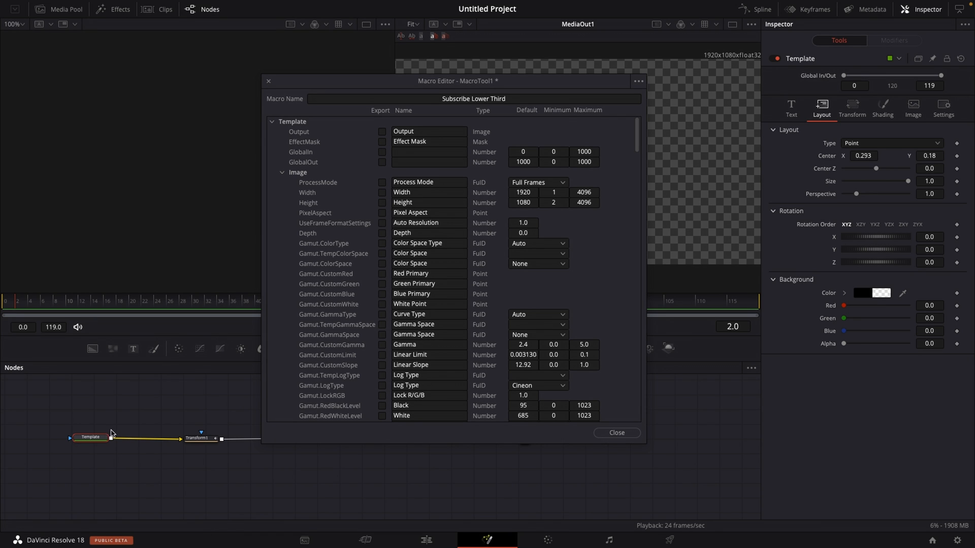
mouse_move(89, 437)
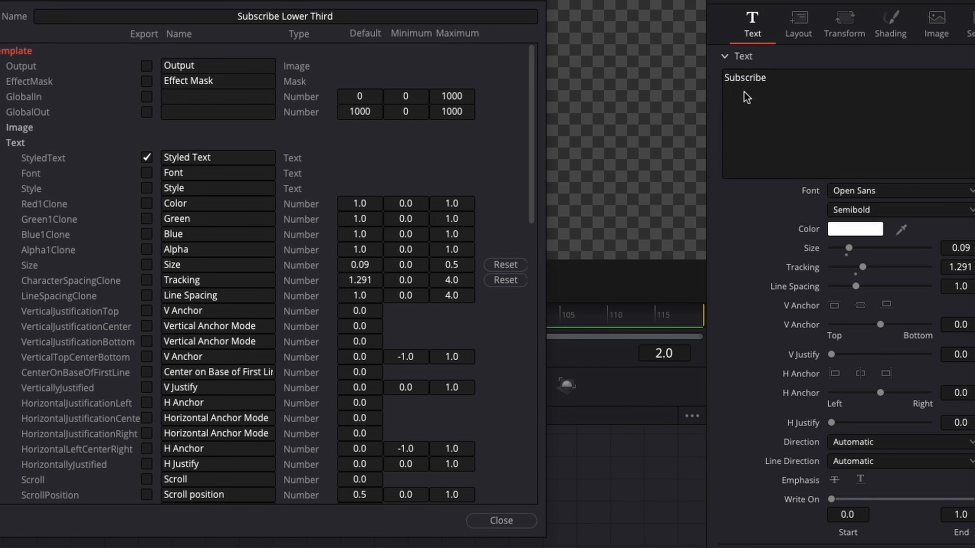
mouse_move(152, 178)
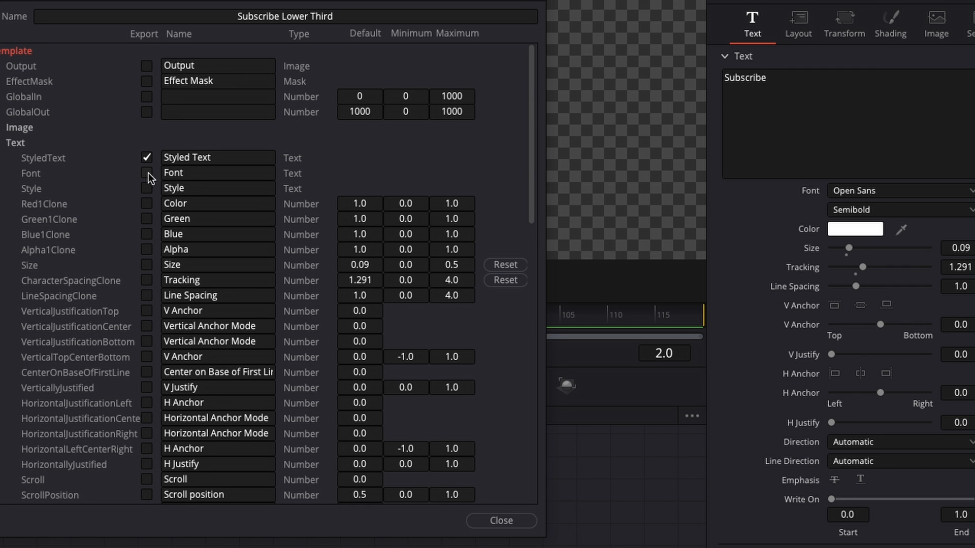
- Tick Export for StyledText and Font in the macro's Text section
click(146, 172)
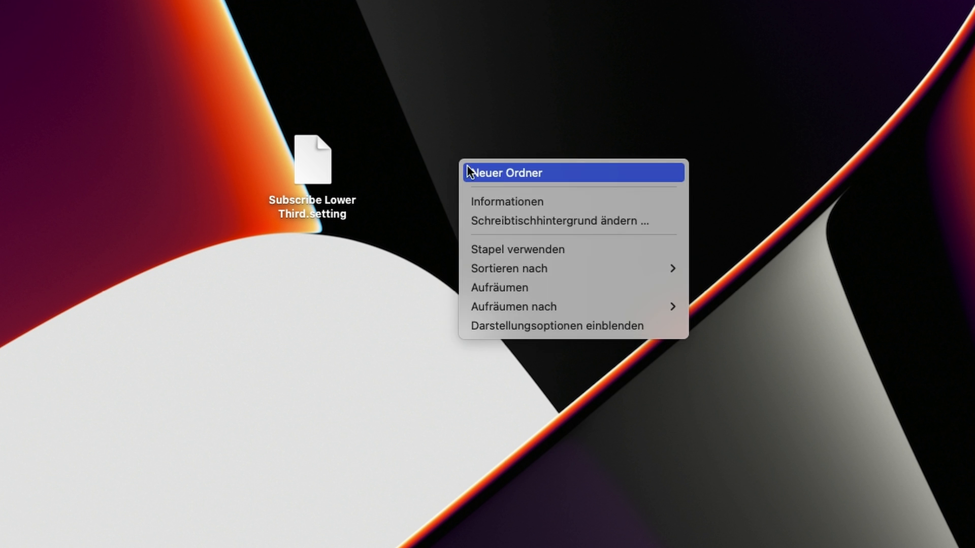
- Create a new folder on the desktop beside Subscribe Lower Third.setting
click(506, 172)
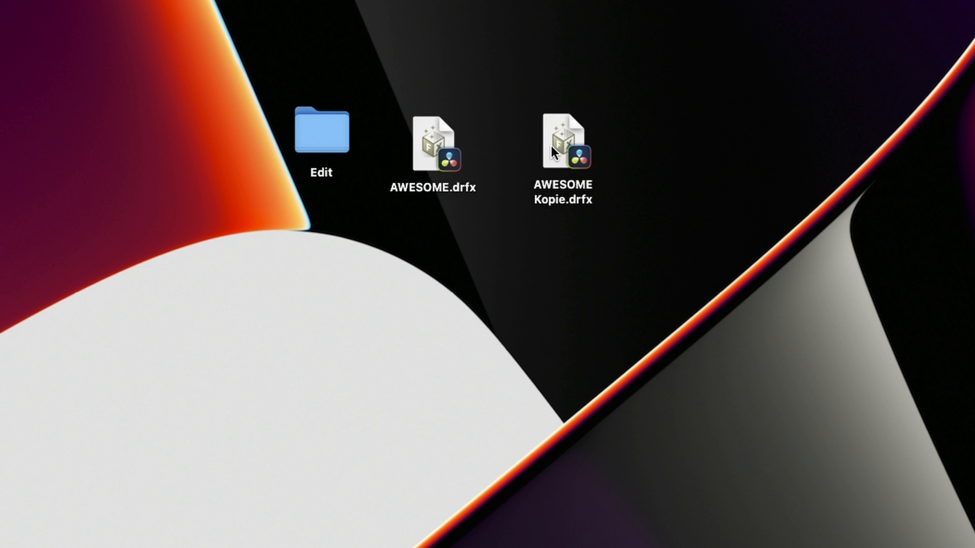
- Launch AWESOME.drfx from the desktop to trigger Resolve's template install prompt
double_click(435, 149)
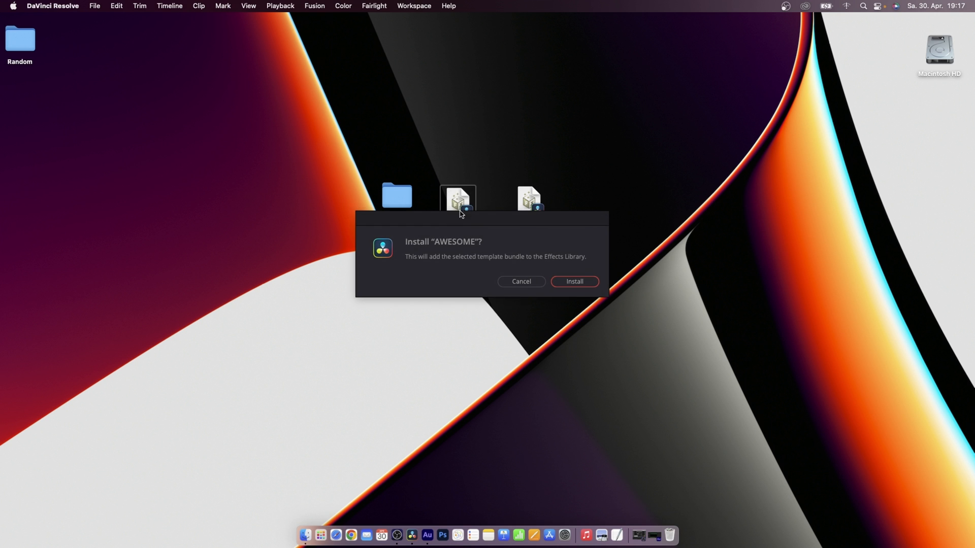